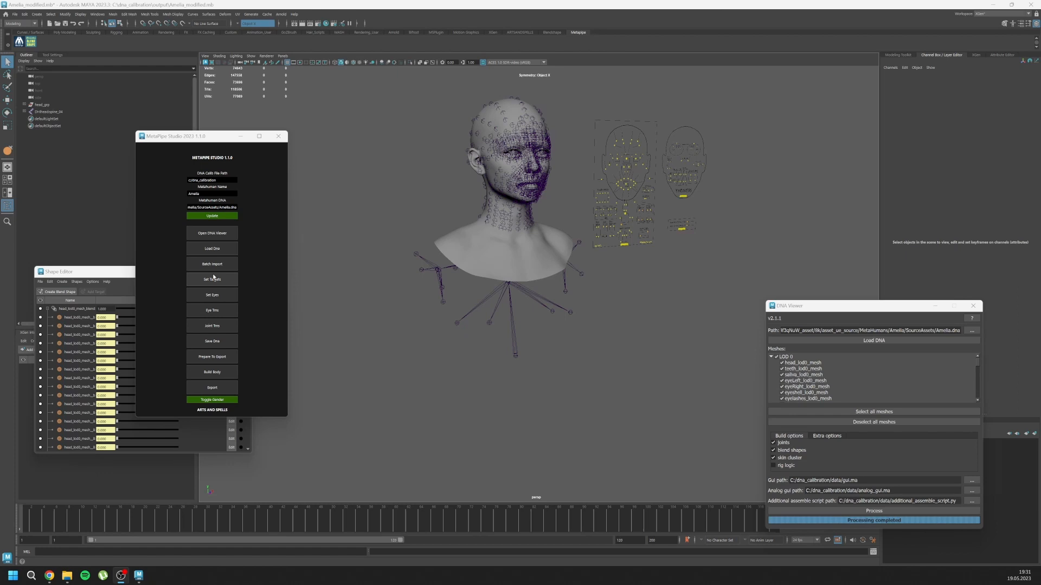
mouse_move(212, 265)
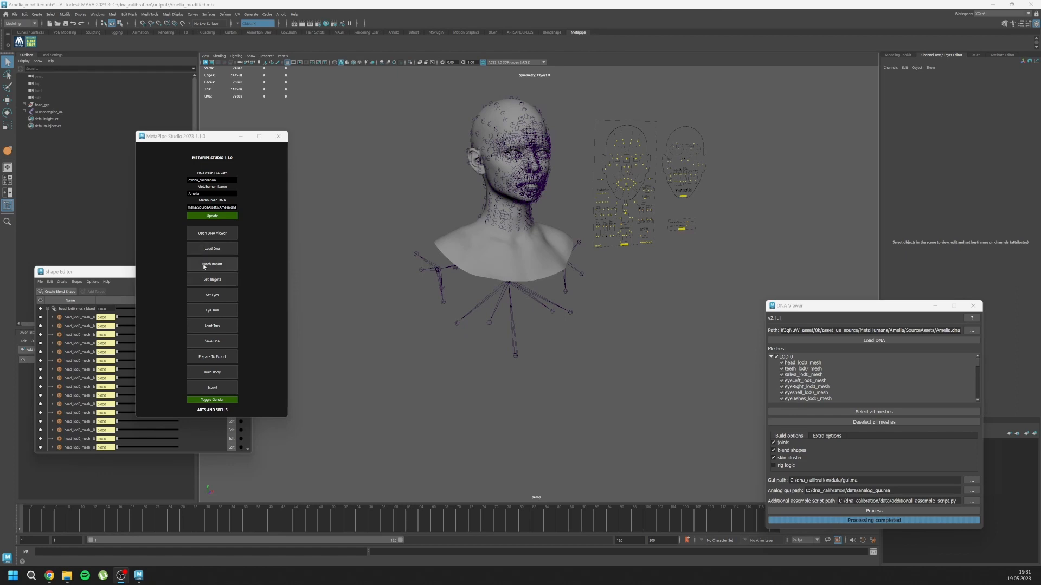
- Run Build Body in MetaPipe Studio on the selected body mesh to auto-build its skeleton
left_click(211, 372)
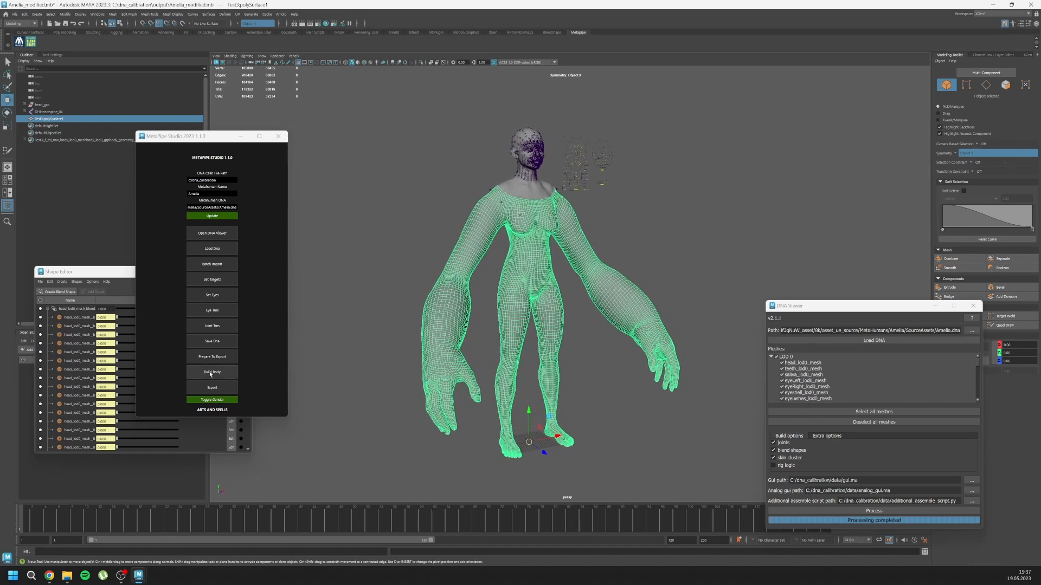
left_click(212, 372)
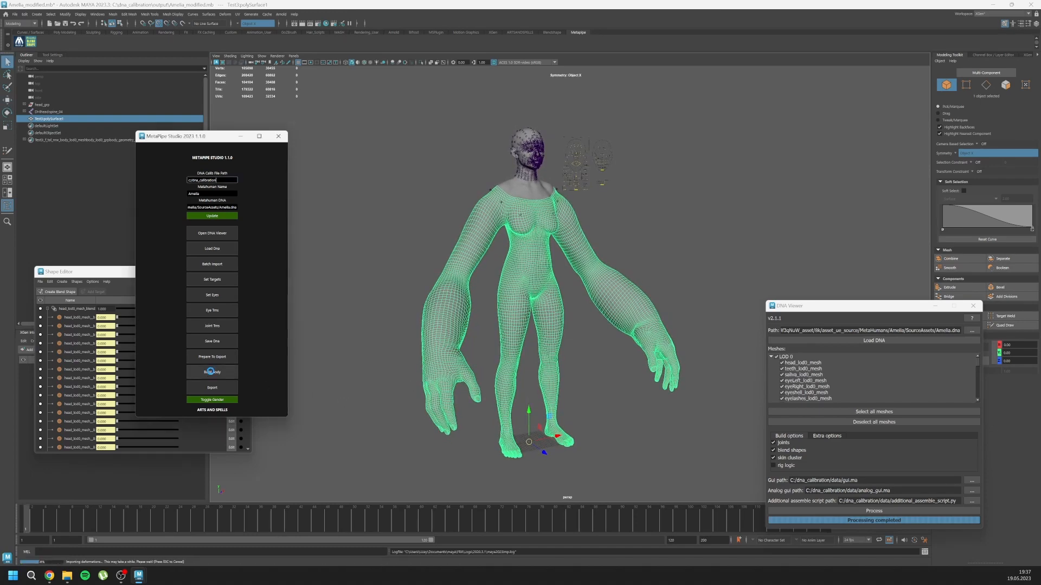
left_click(212, 372)
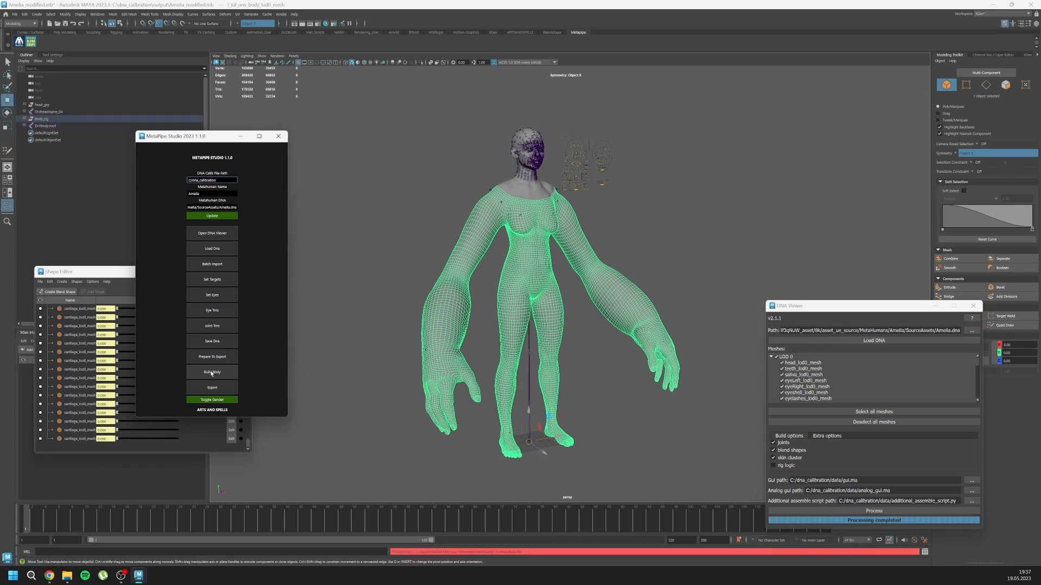